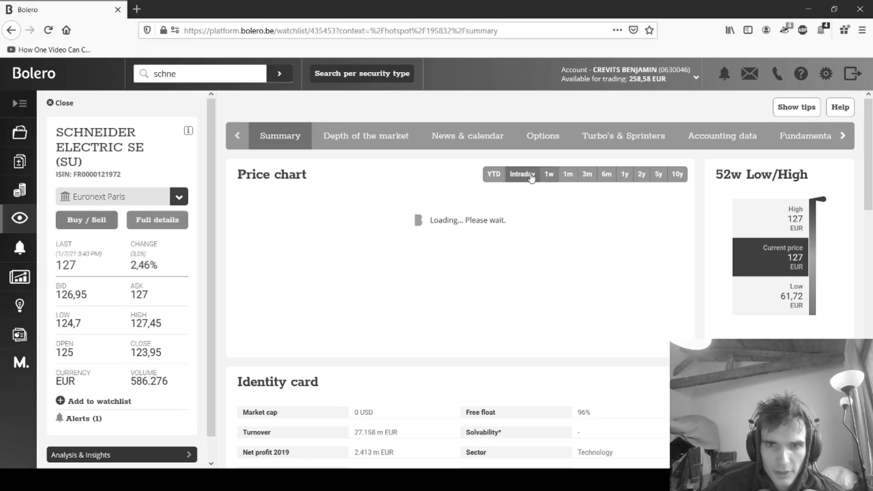
- Switch Just Eat Takeaway.com's price chart through intraday, three-month, one-month and one-week views
left_click(522, 174)
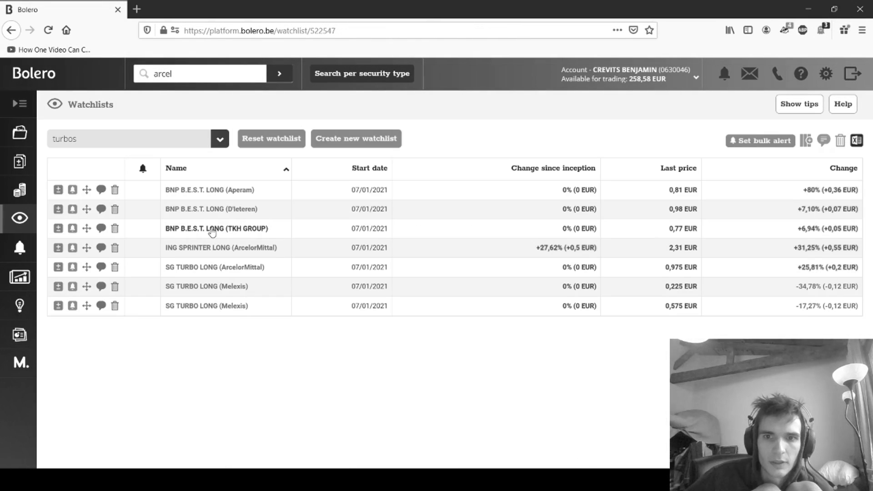
mouse_move(341, 456)
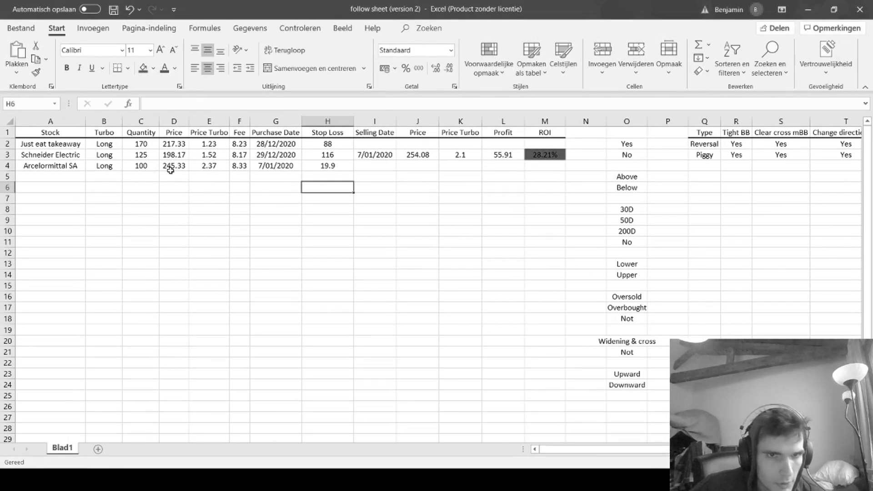
left_click(327, 166)
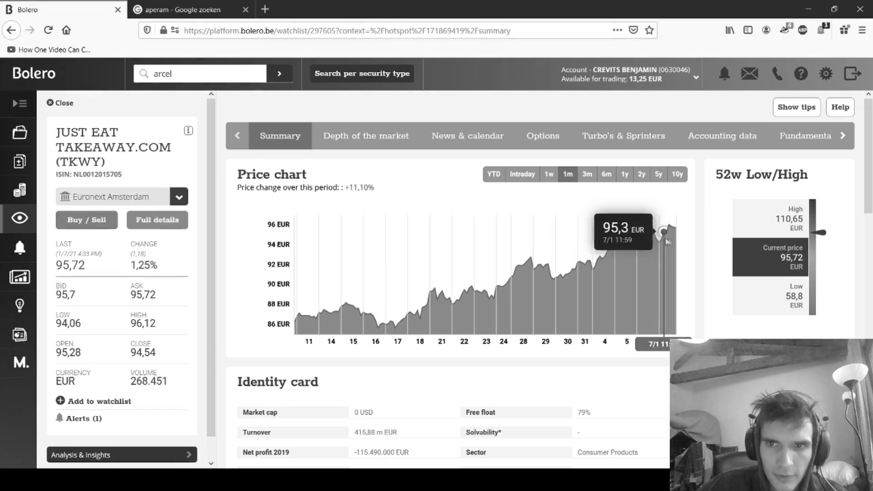
left_click(587, 174)
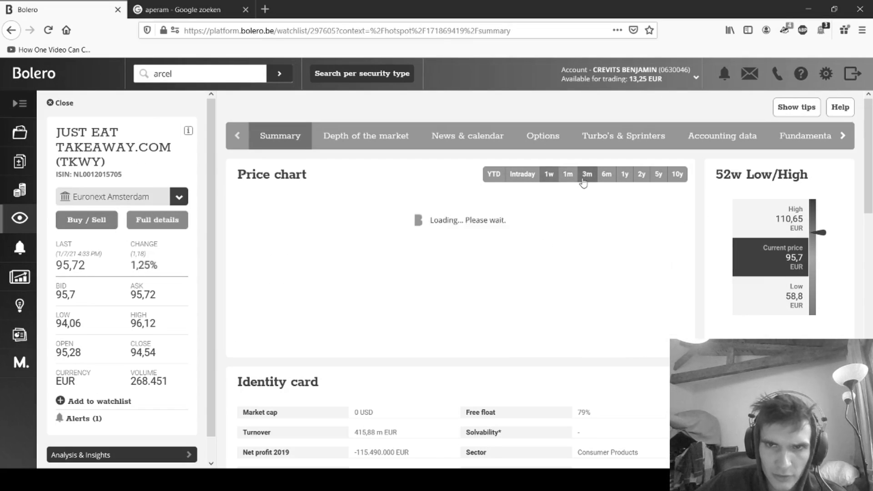
left_click(548, 174)
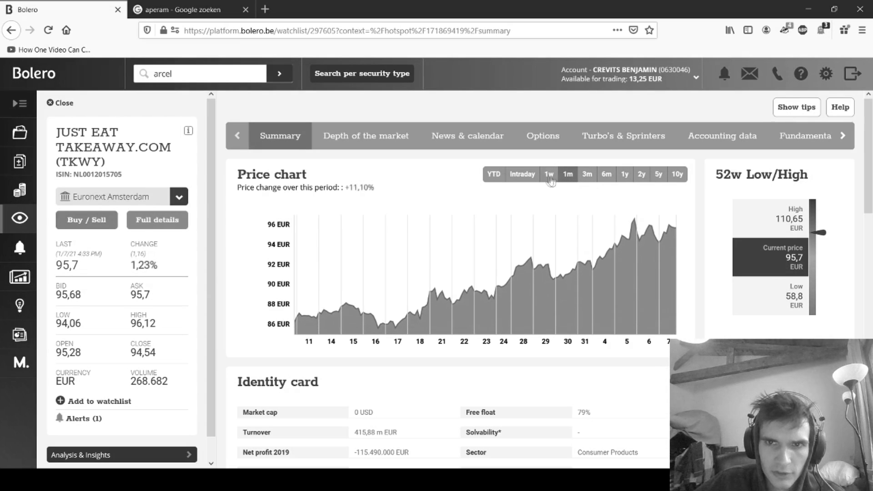
left_click(549, 174)
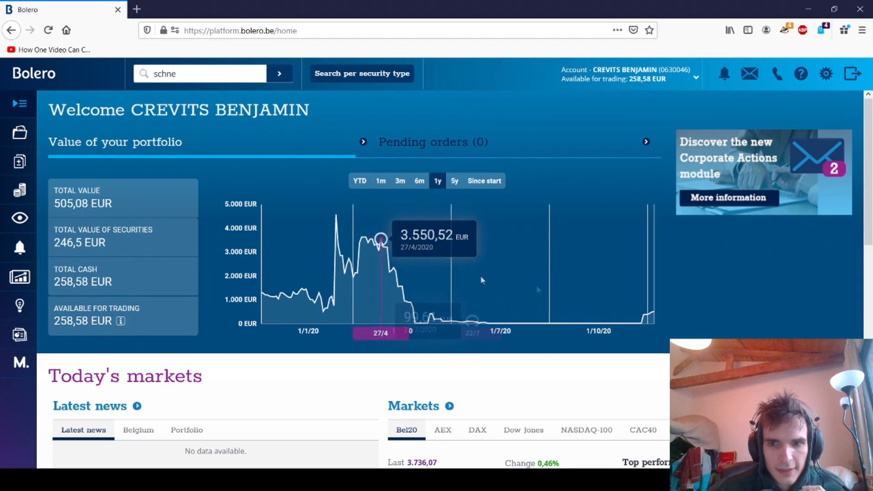
mouse_move(654, 311)
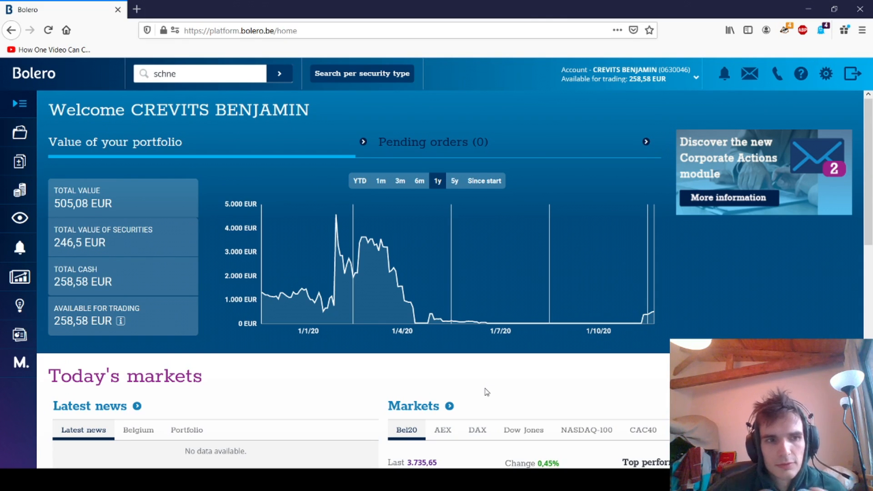
- Go from the portfolio overview to Watchlists to show the thirteen-stock Watchers list
scroll("down", 3)
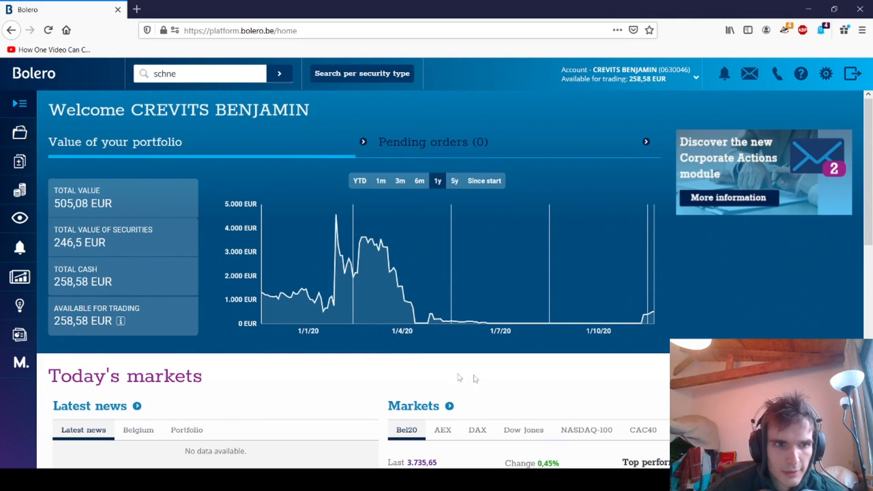
left_click(19, 218)
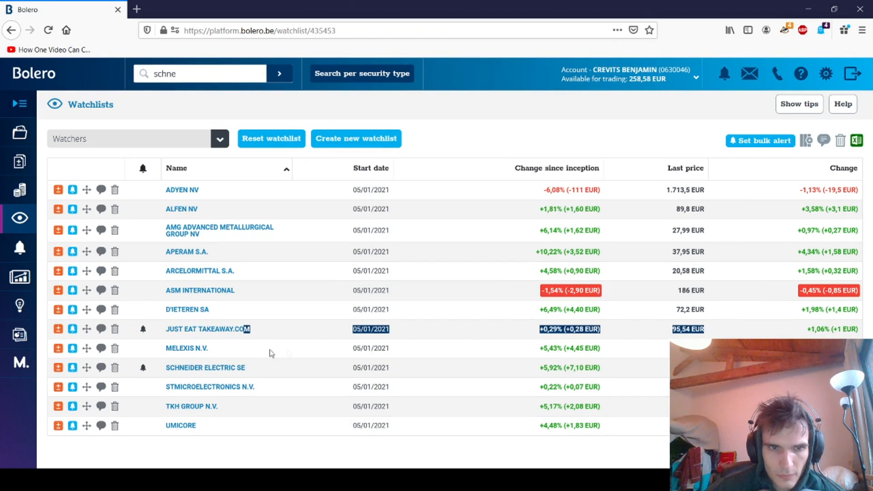
- Open Schneider Electric SE's full details and view its 1w, 1m and intraday charts
left_click(205, 368)
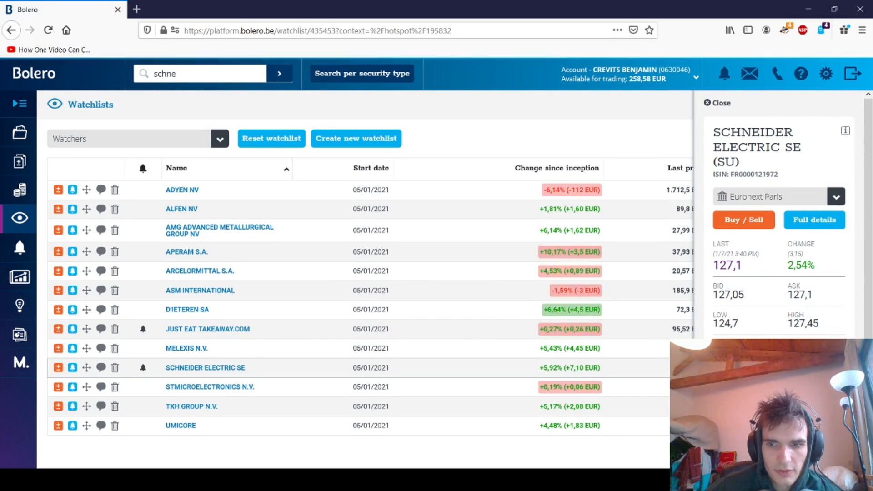
left_click(814, 219)
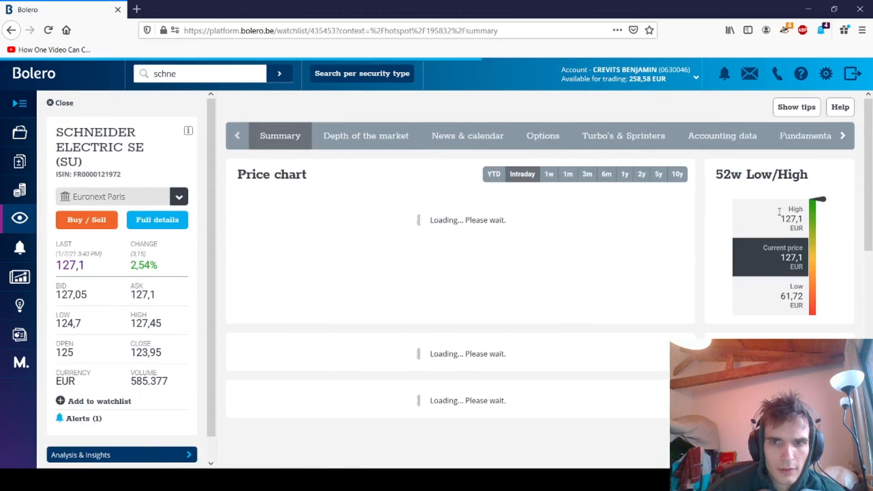
left_click(569, 174)
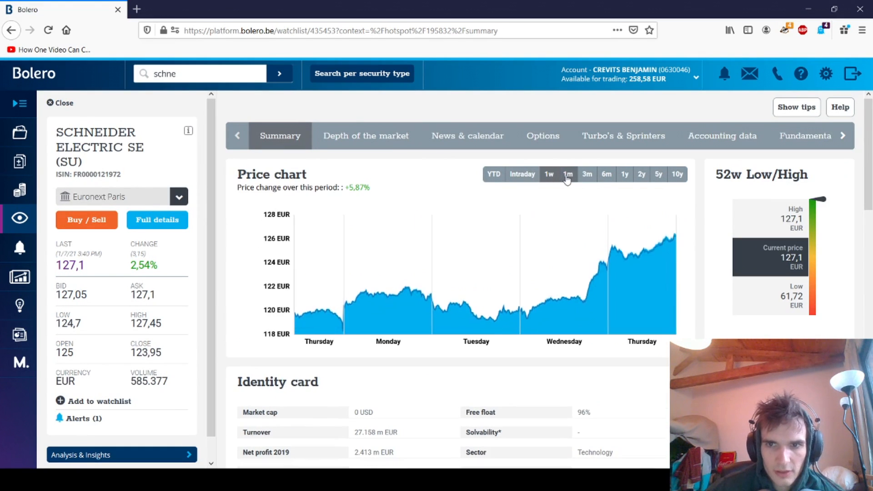
left_click(568, 174)
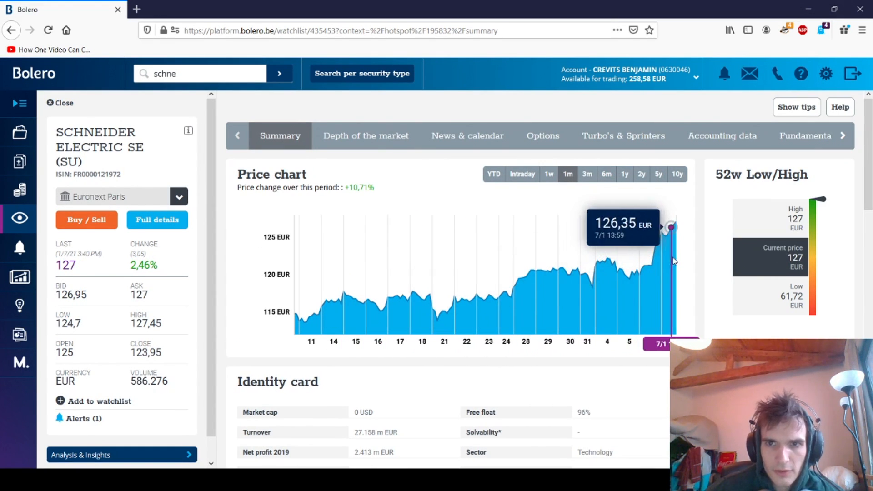
left_click(548, 174)
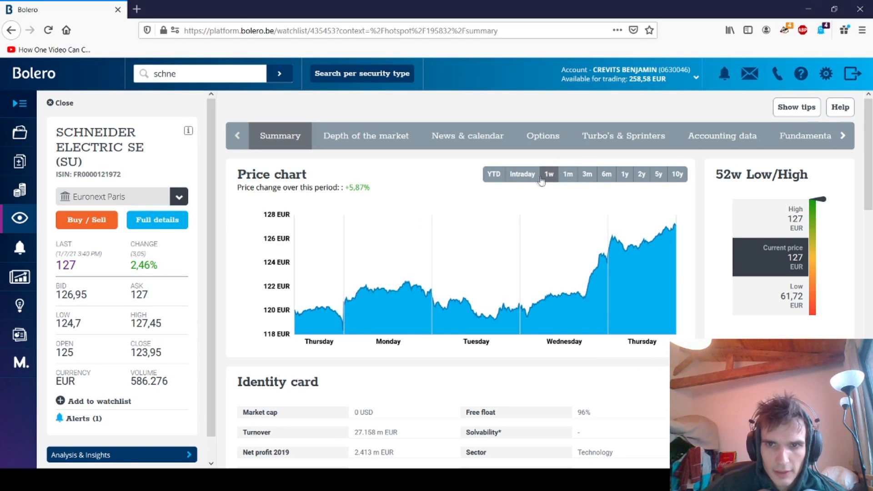
left_click(522, 174)
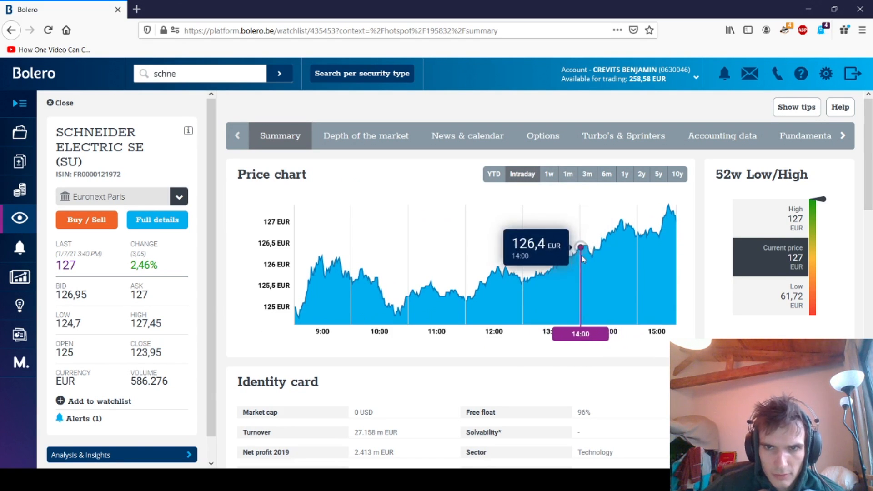
mouse_move(628, 250)
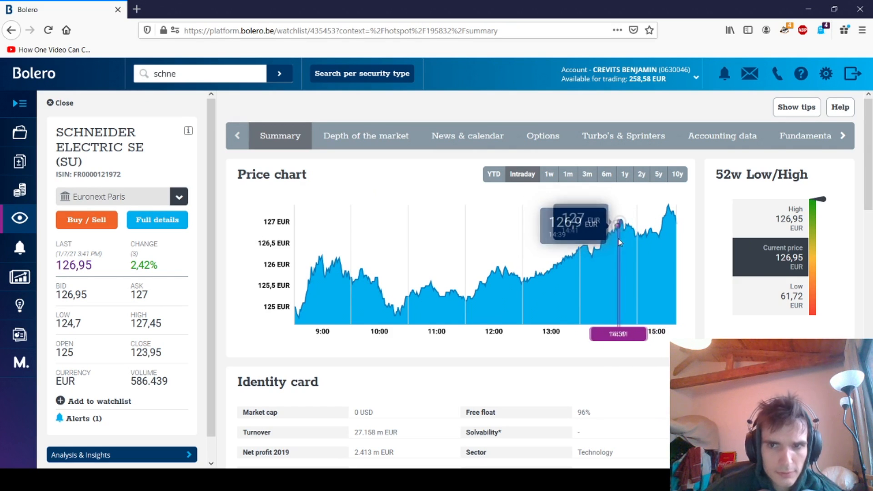
mouse_move(565, 256)
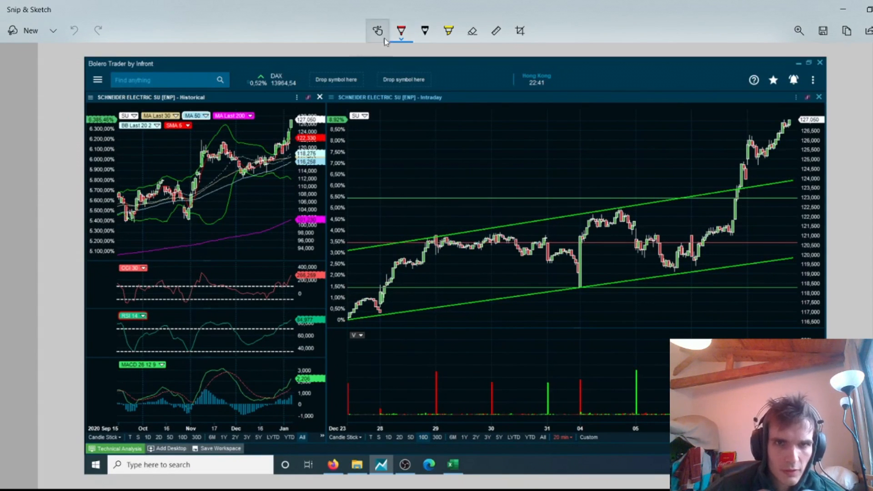
- Pick the red pen, undo the stray top circle, and circle the latest CCI reading
left_click(401, 30)
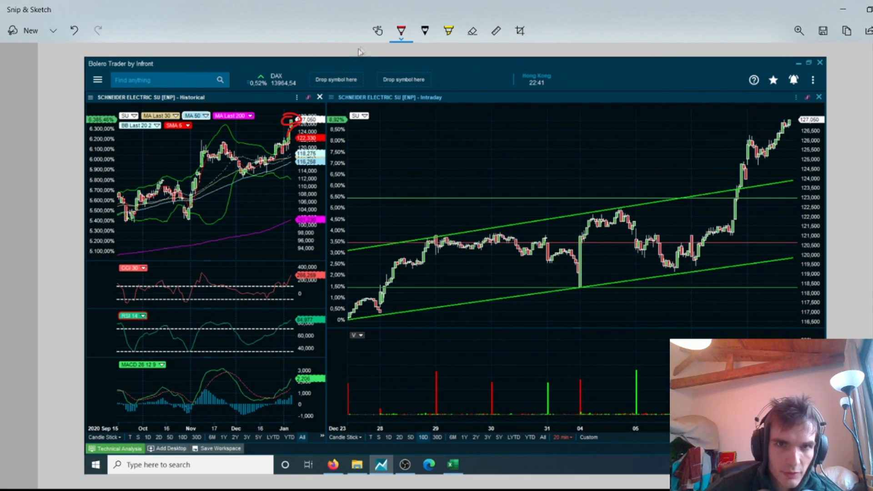
left_click(74, 30)
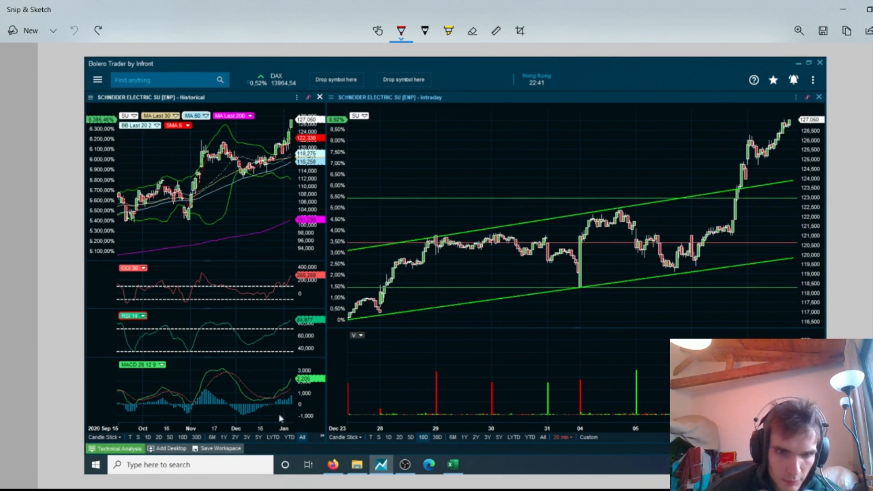
left_click_drag(277, 409, 312, 401)
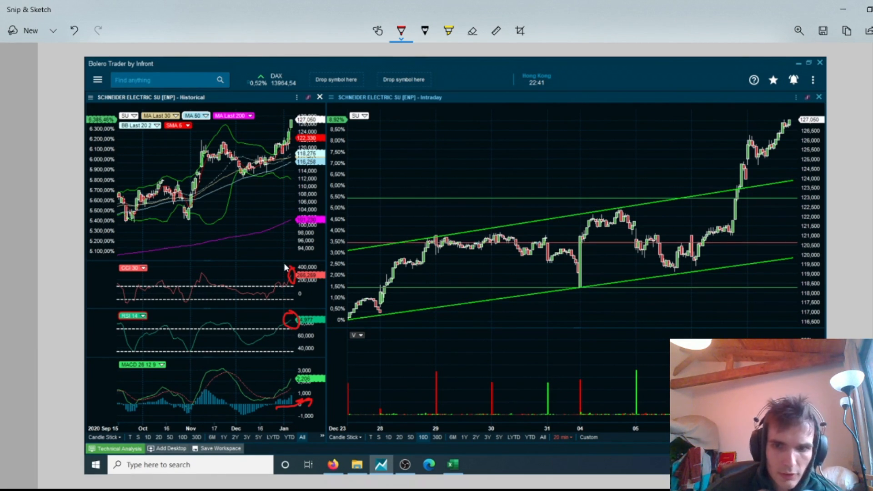
mouse_move(213, 185)
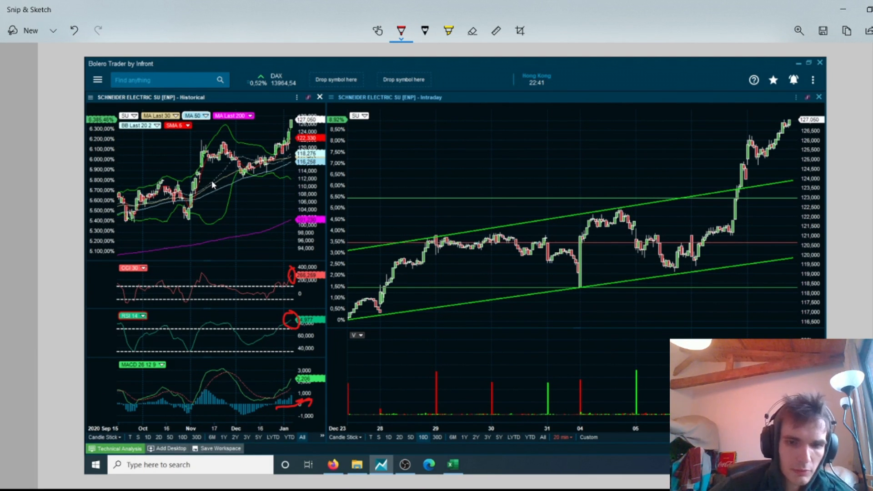
mouse_move(407, 232)
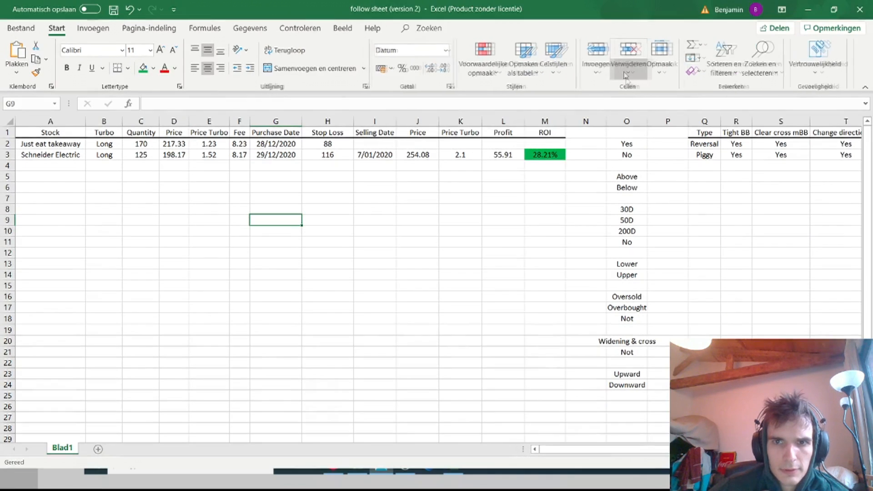
left_click(544, 154)
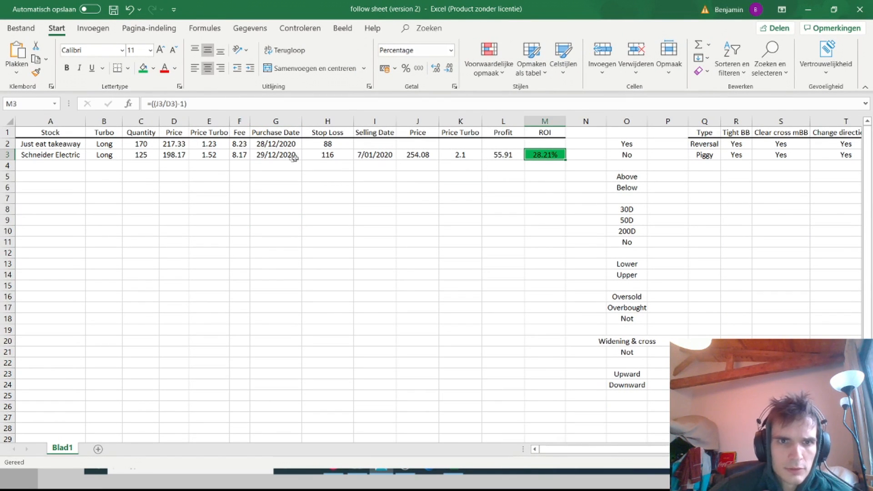
left_click(501, 177)
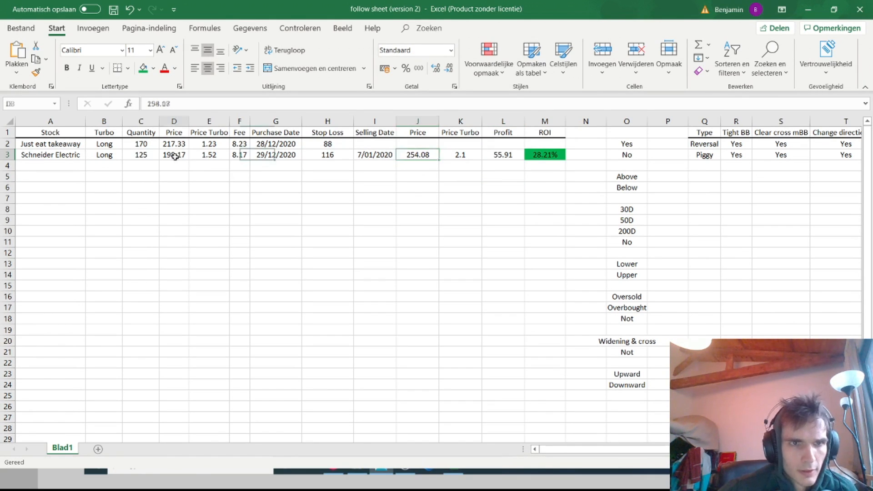
left_click(502, 154)
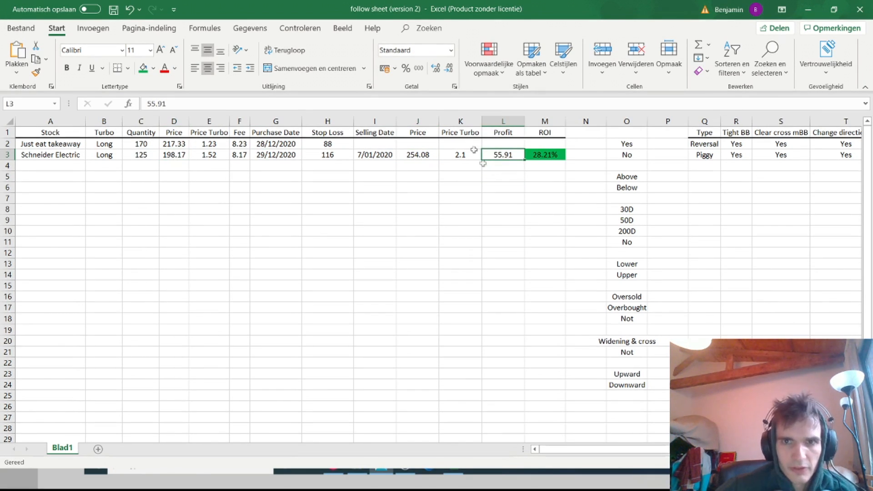
mouse_move(461, 154)
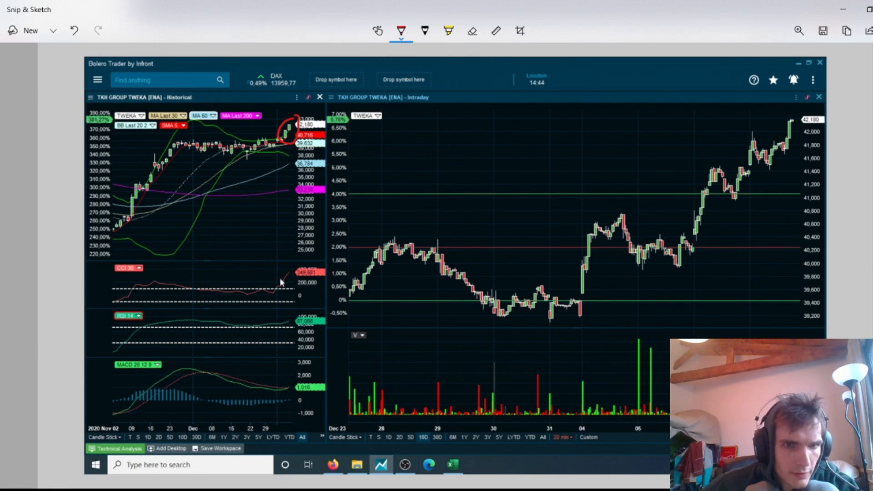
- Draw a red mark over the TKH Group chart's latest price action
left_click_drag(278, 273, 296, 290)
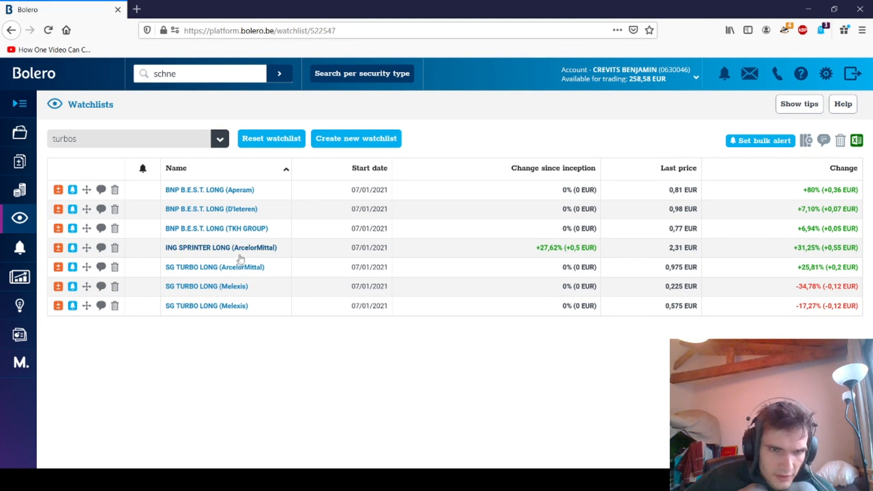
left_click(221, 247)
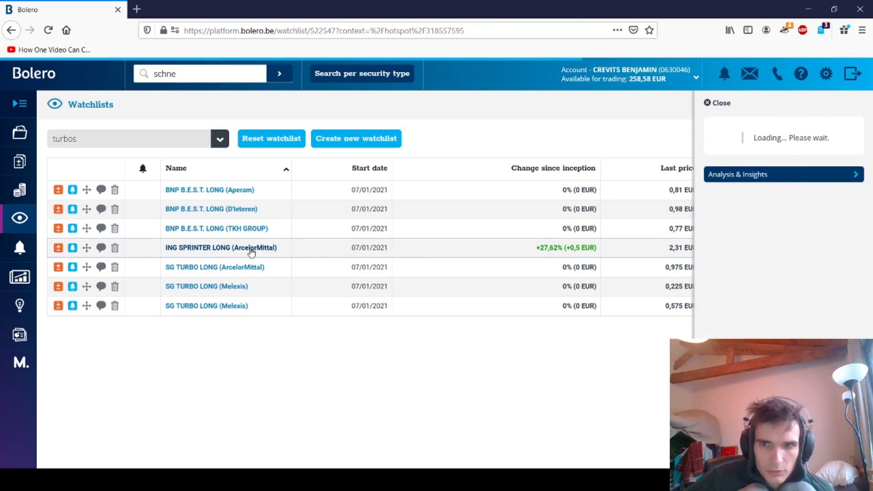
left_click(221, 247)
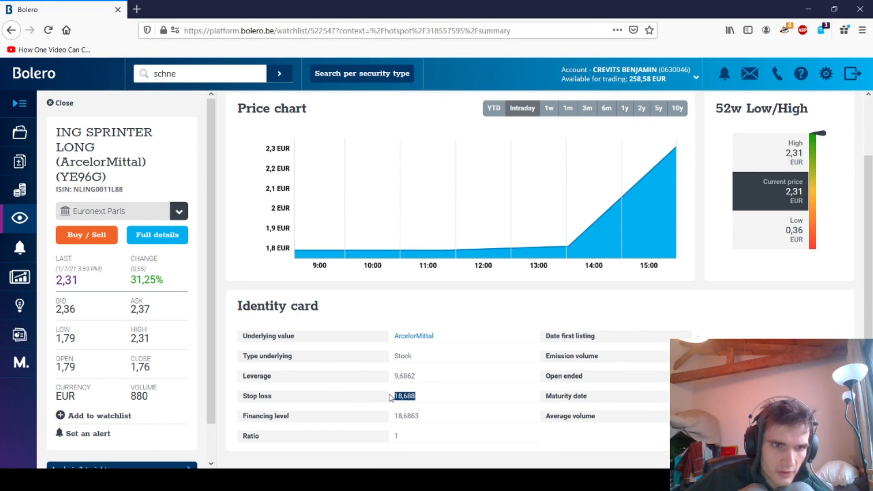
type("a")
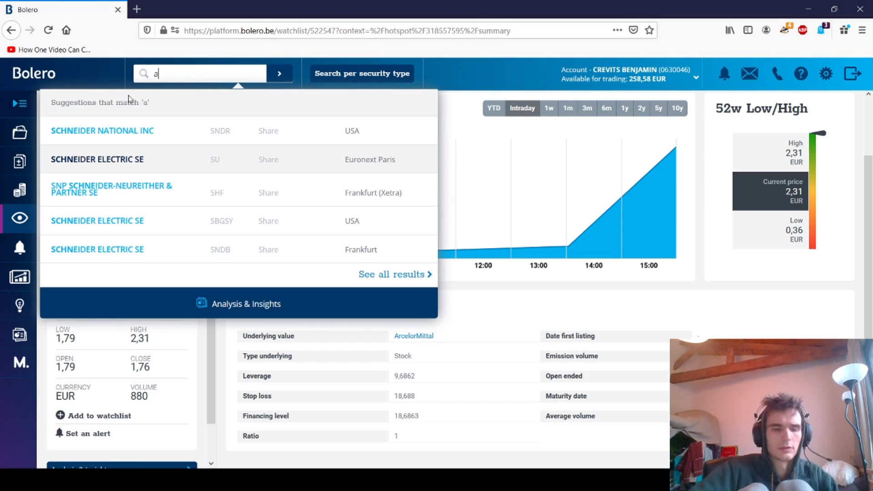
type("rcell")
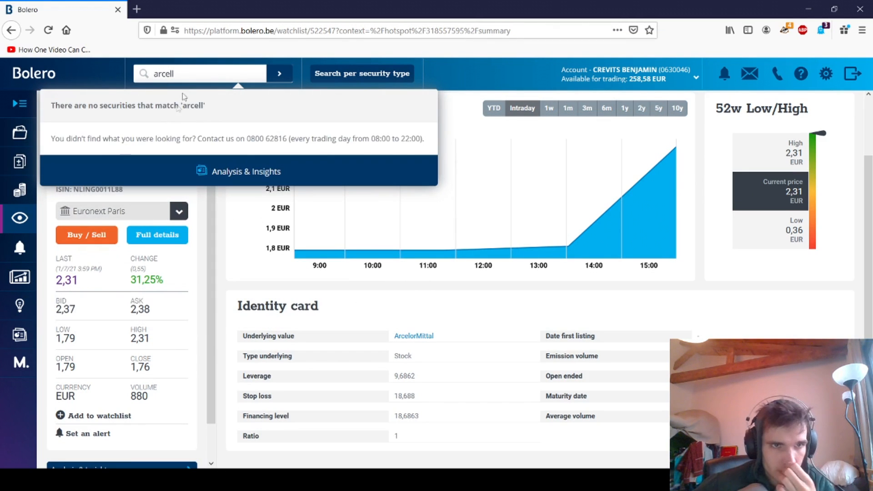
key("Backspace")
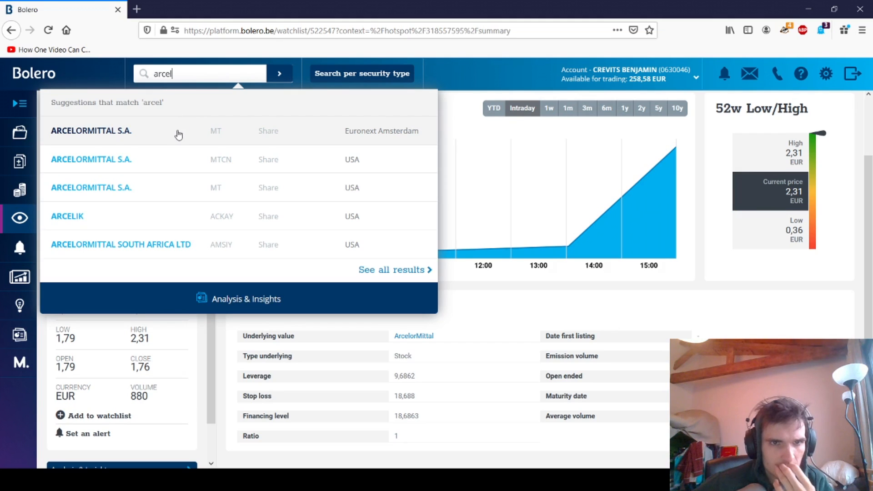
left_click(91, 130)
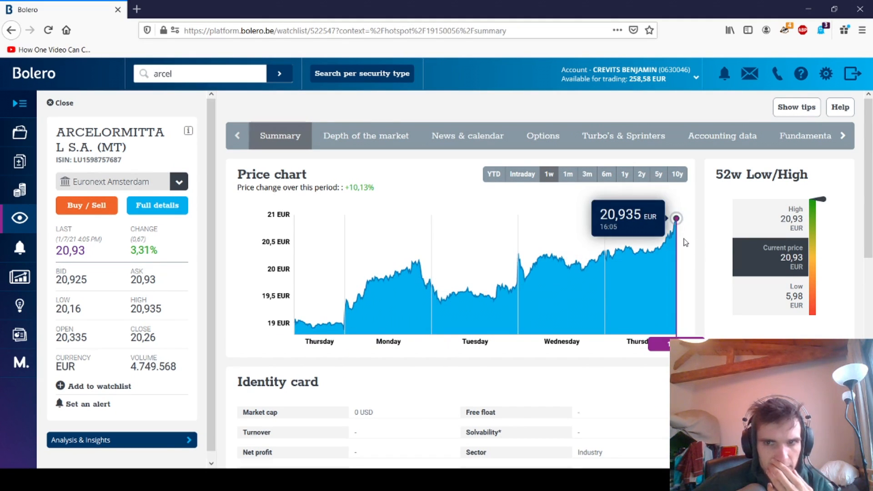
left_click(522, 174)
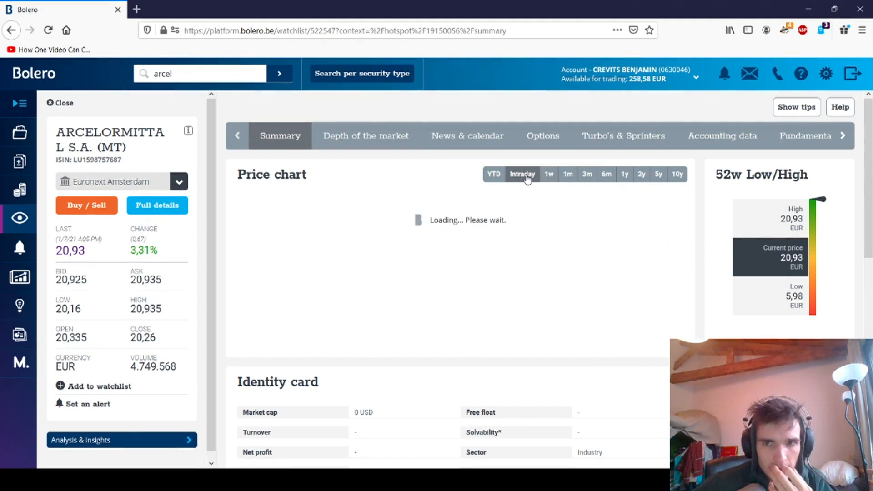
left_click(522, 174)
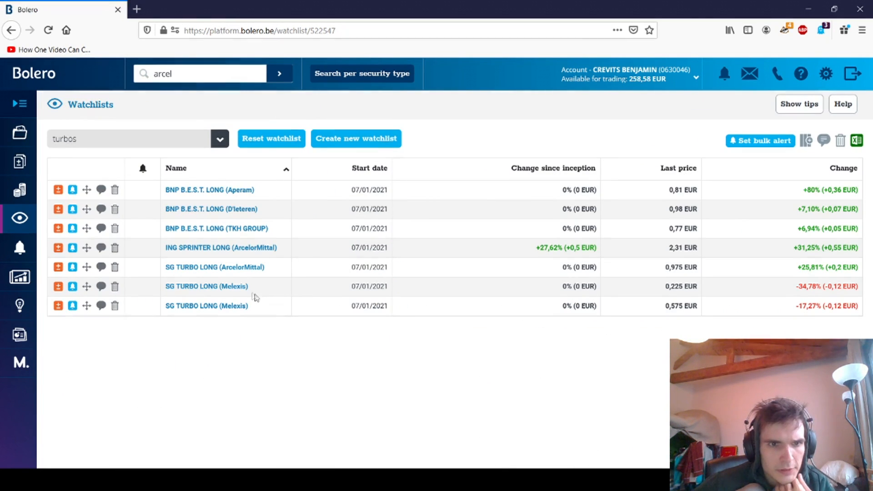
left_click(206, 286)
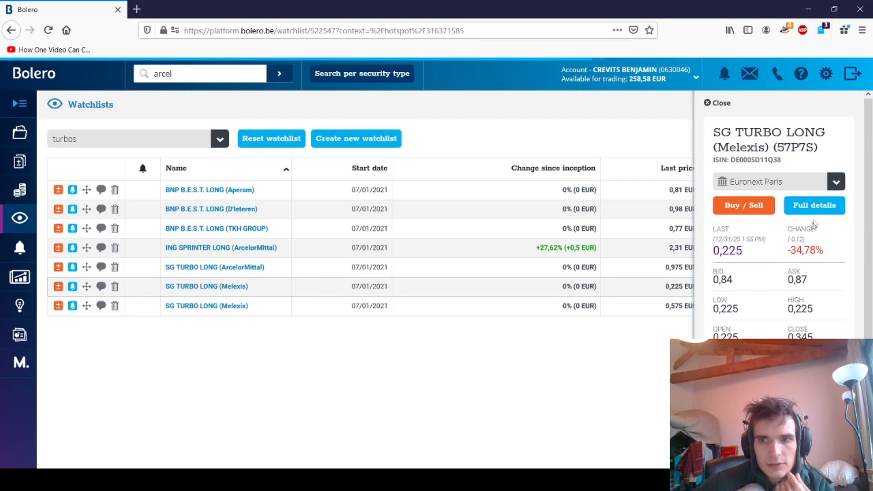
left_click(814, 205)
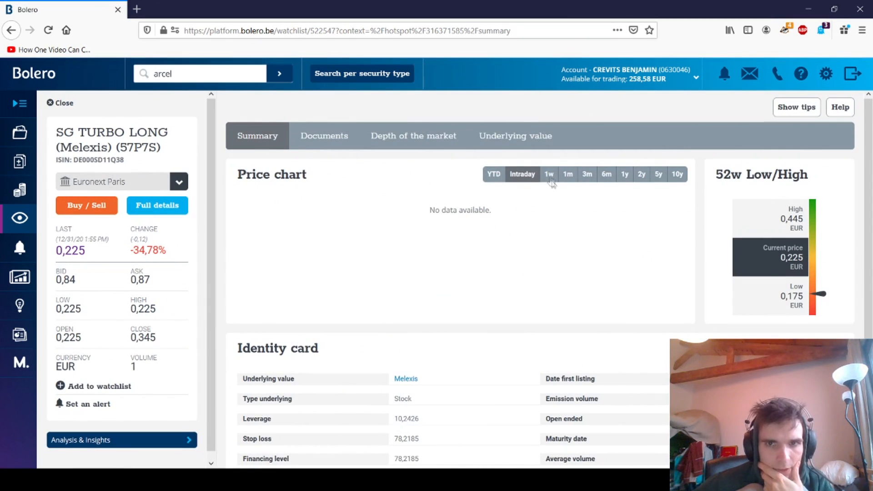
left_click(567, 174)
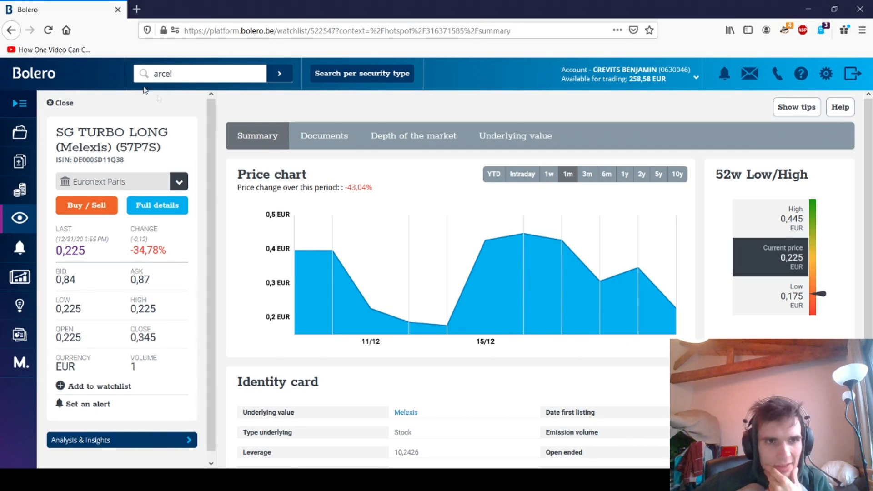
left_click(59, 102)
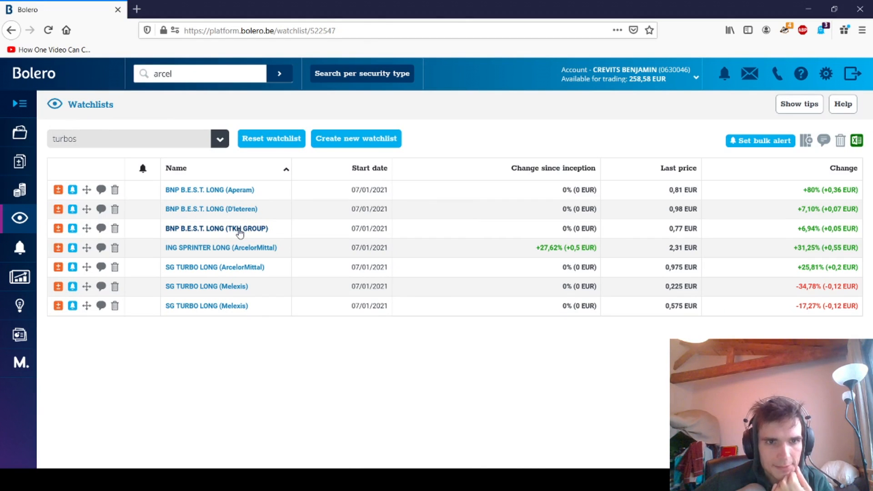
- Review the TKH Group and D'Ieteren long turbo details, then close back to the watchlist
left_click(216, 228)
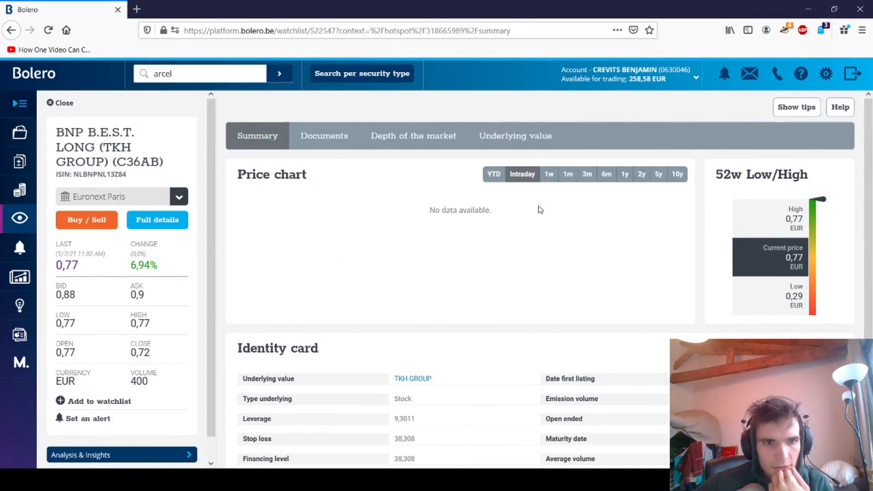
scroll("down", 3)
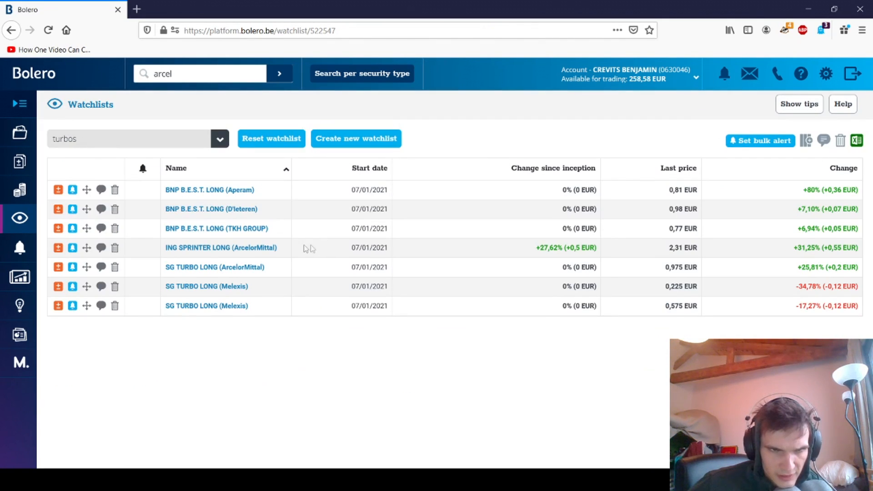
mouse_move(257, 294)
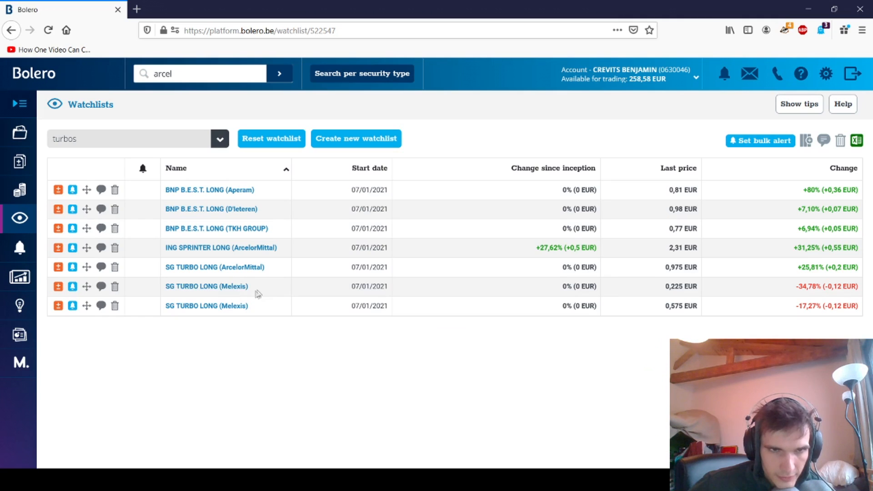
mouse_move(221, 219)
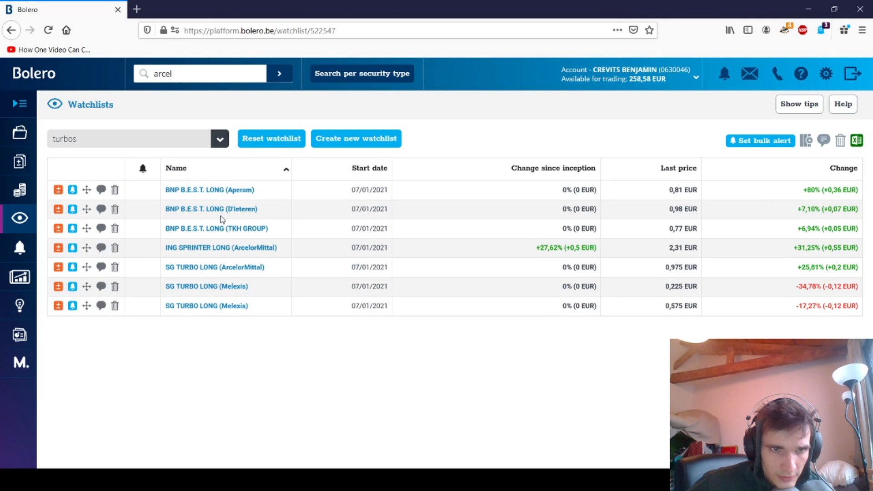
left_click(210, 209)
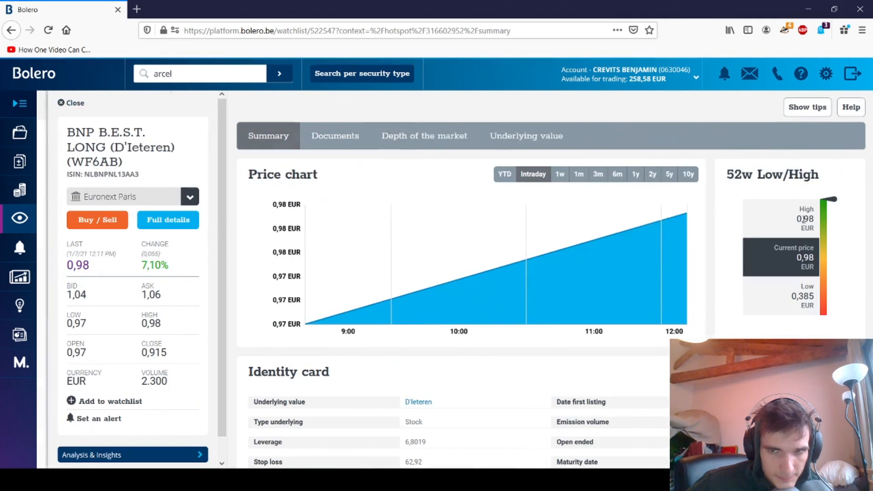
mouse_move(620, 244)
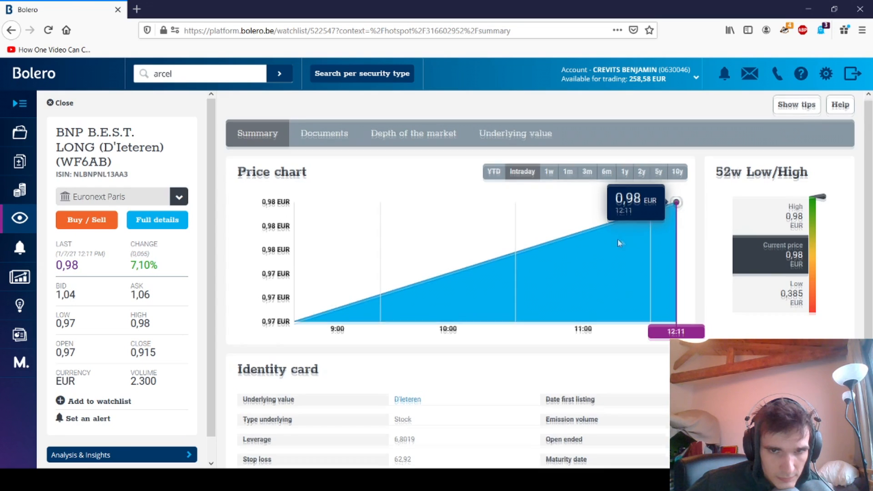
scroll("down", 3)
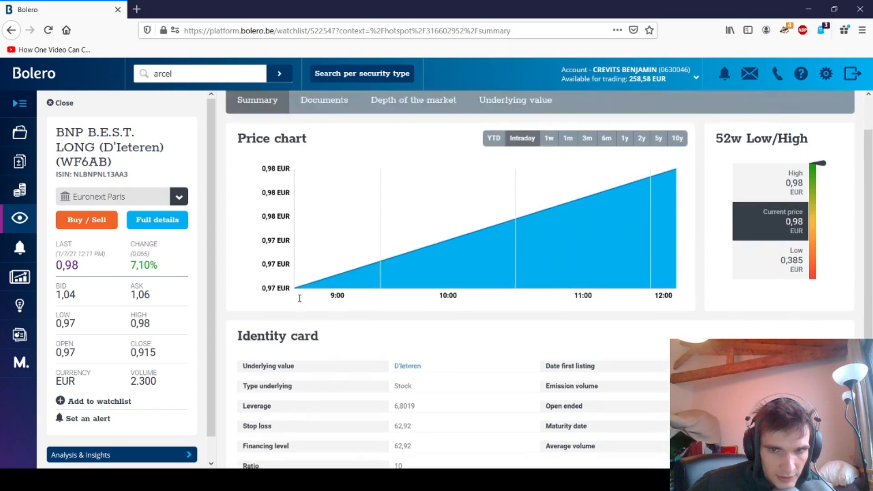
left_click(60, 102)
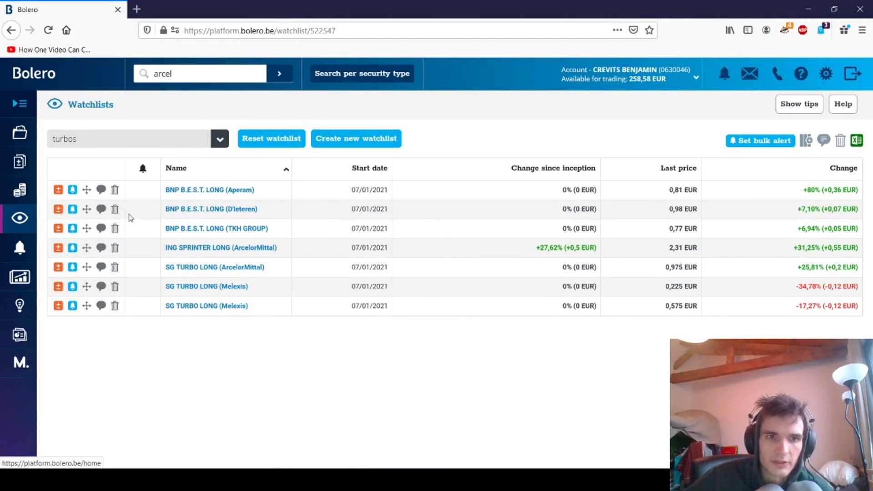
mouse_move(209, 272)
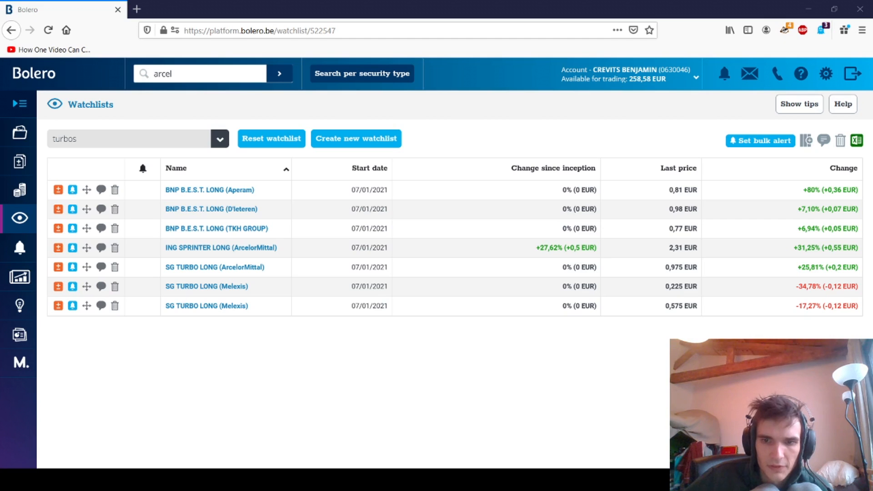
left_click(220, 247)
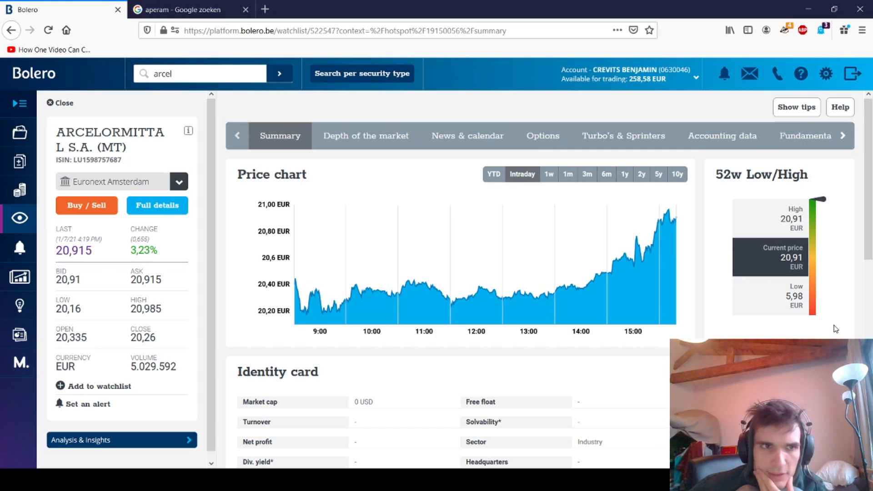
mouse_move(846, 318)
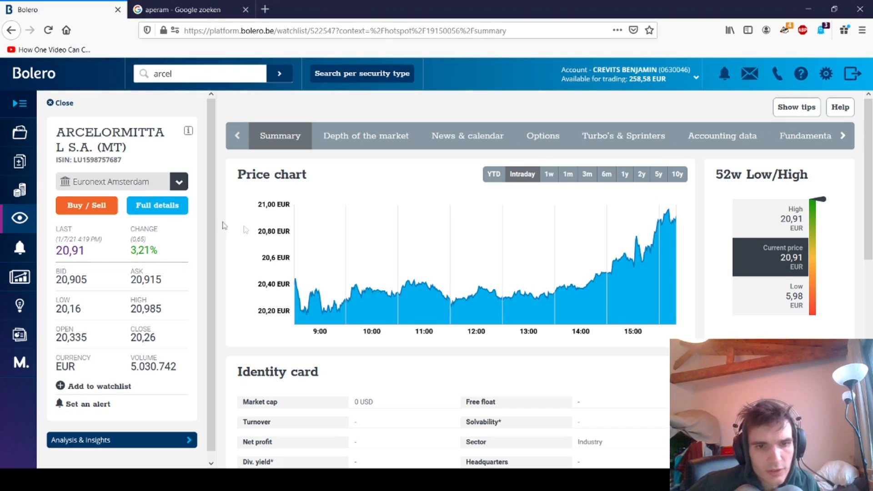
scroll("down", 3)
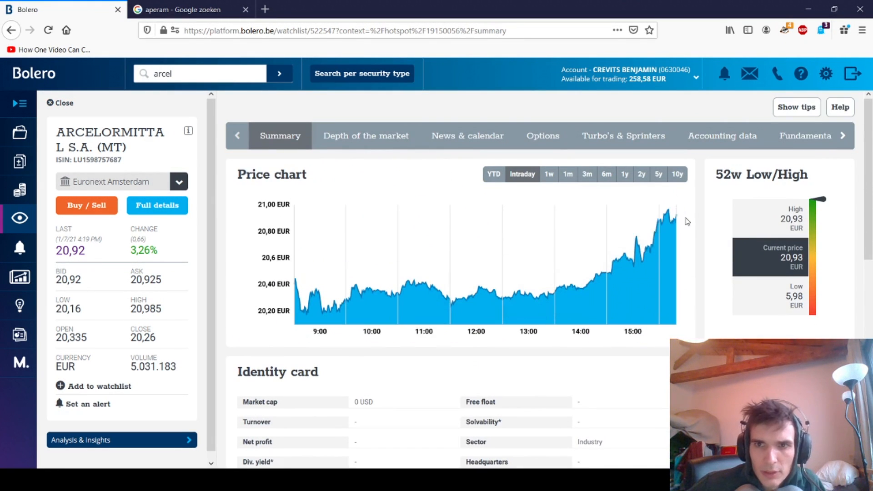
mouse_move(676, 216)
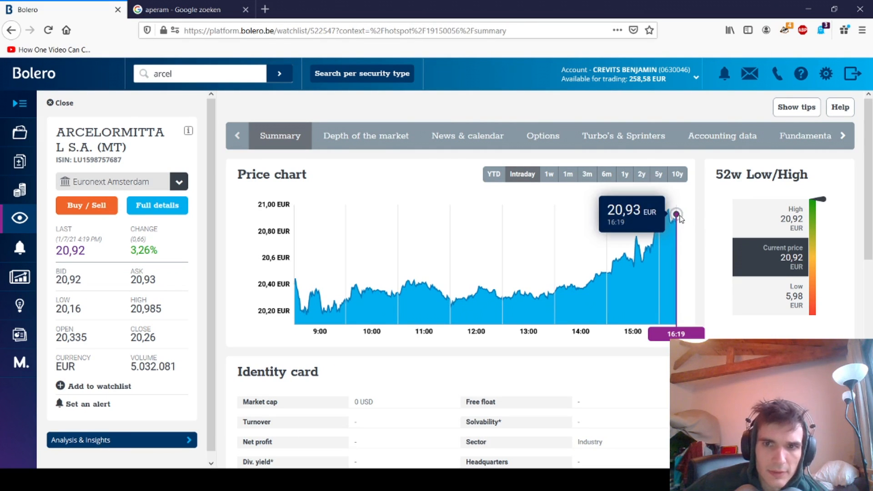
left_click(60, 102)
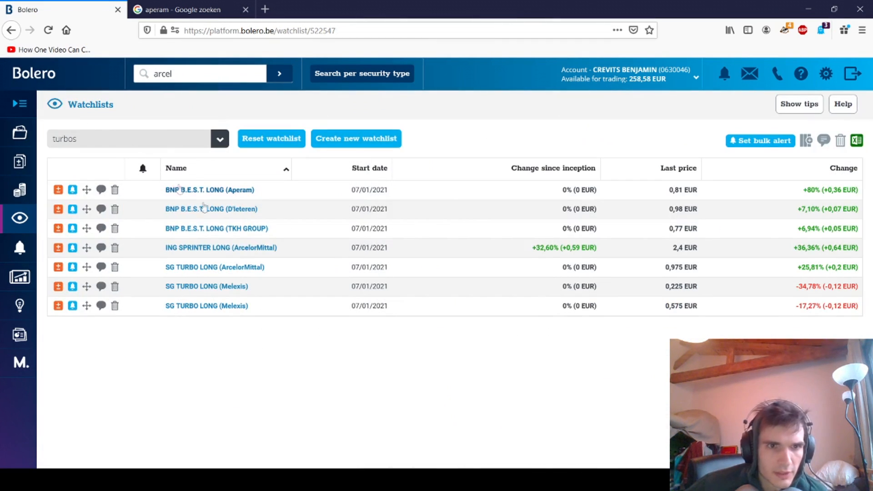
- Submit a market buy order for 100 units of ING Sprinter Long ArcelorMittal
left_click(220, 247)
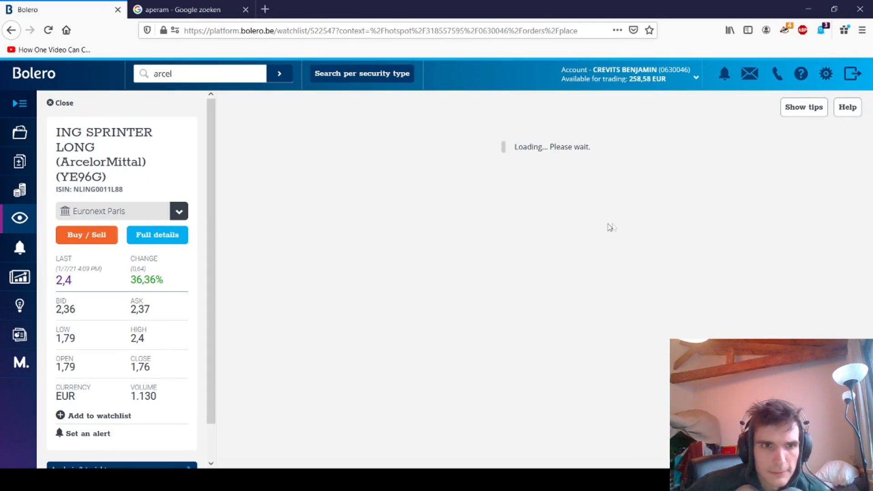
left_click(86, 235)
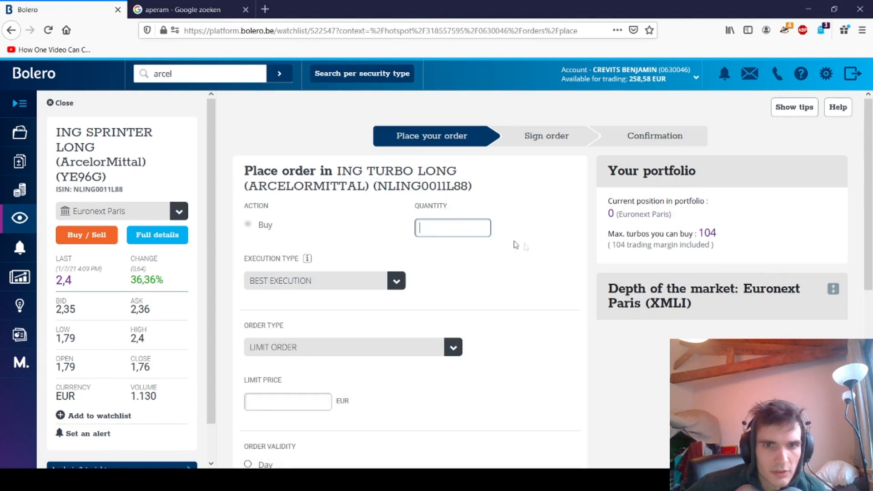
type("100")
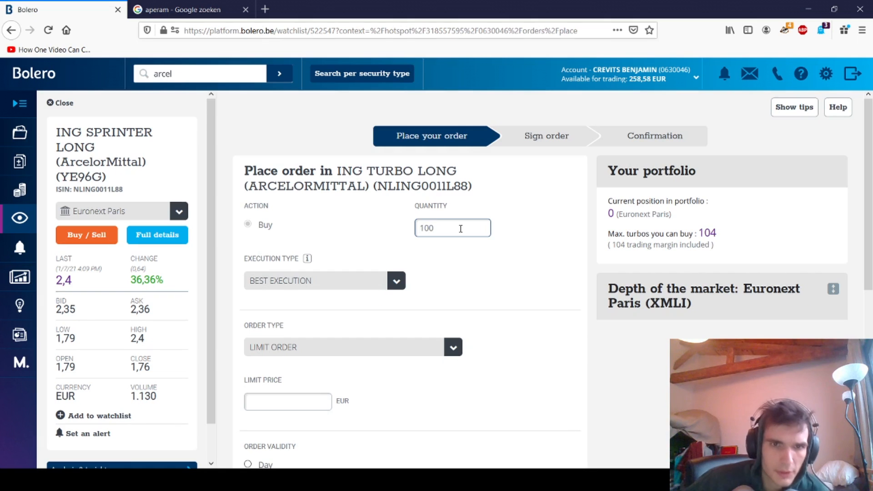
left_click(453, 347)
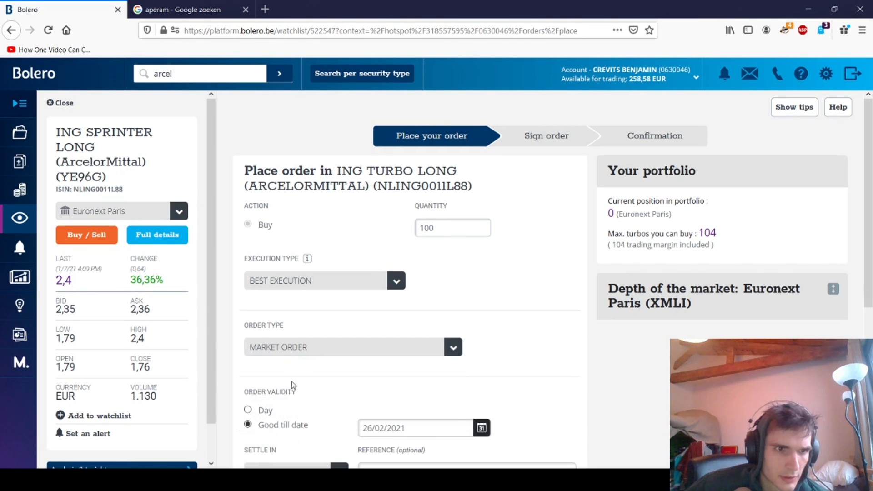
scroll("down", 3)
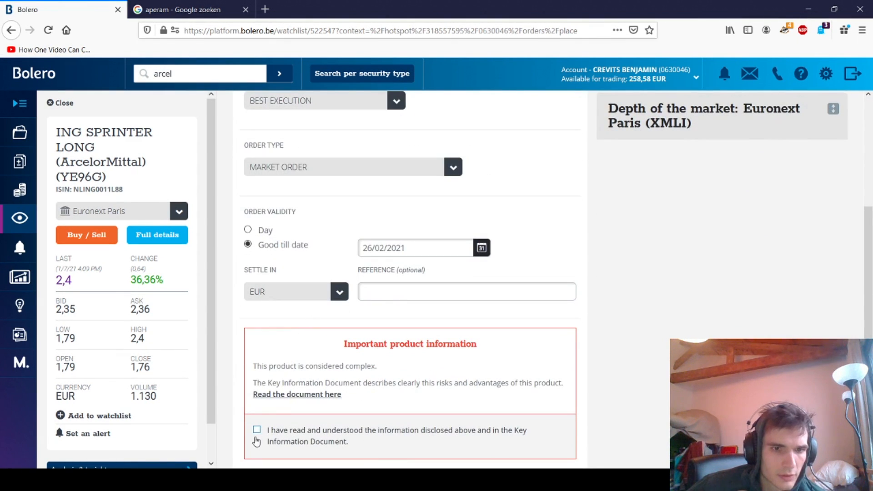
left_click(257, 430)
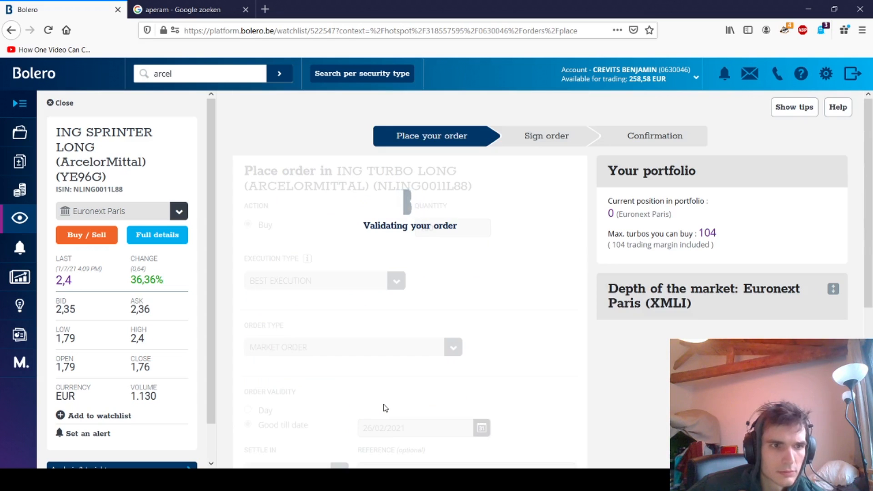
mouse_move(394, 390)
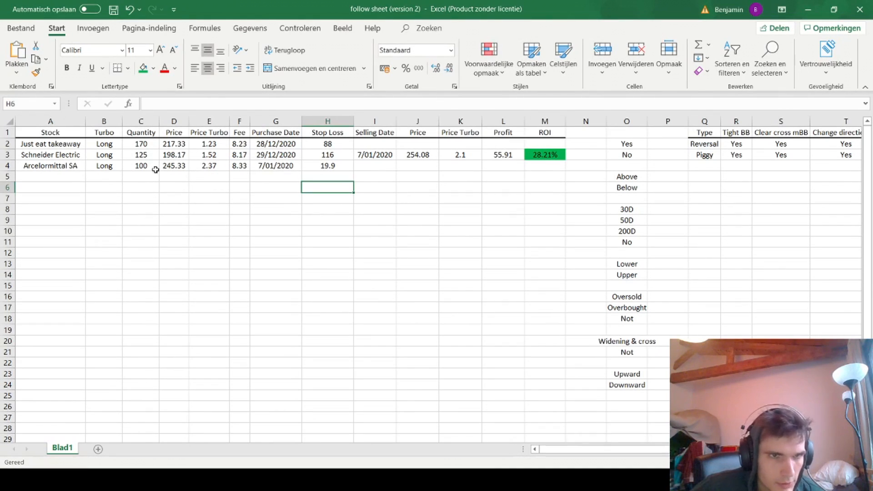
- Select the Arcelormittal SA row figures: 100 units, price 2.37, stop loss 19.9
left_click_drag(50, 166, 173, 165)
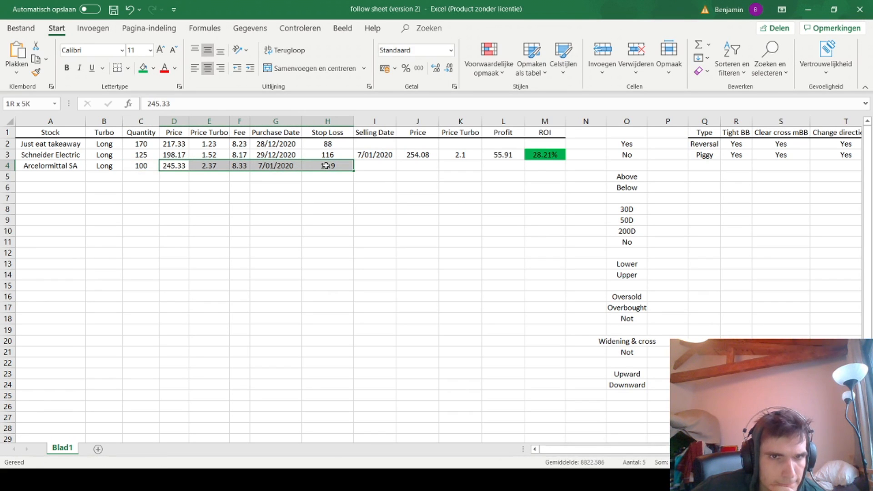
left_click(327, 166)
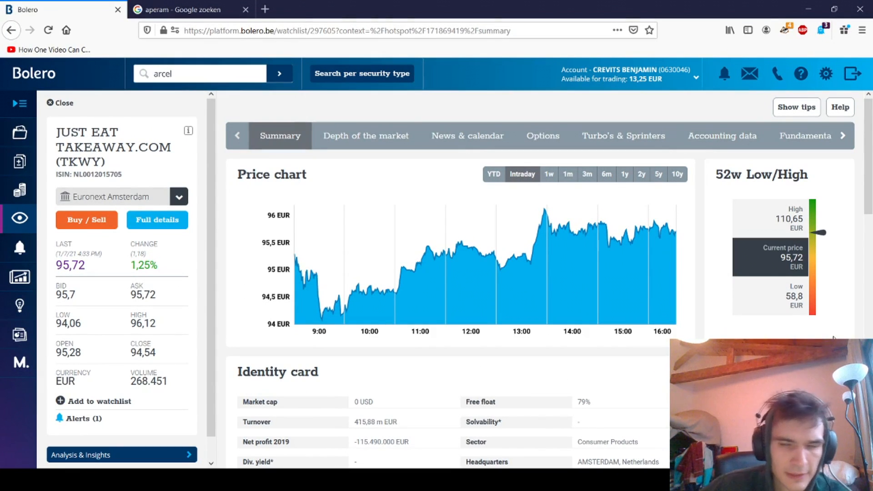
- Switch Just Eat Takeaway.com's chart to one month, then three months, ending on one week
left_click(568, 174)
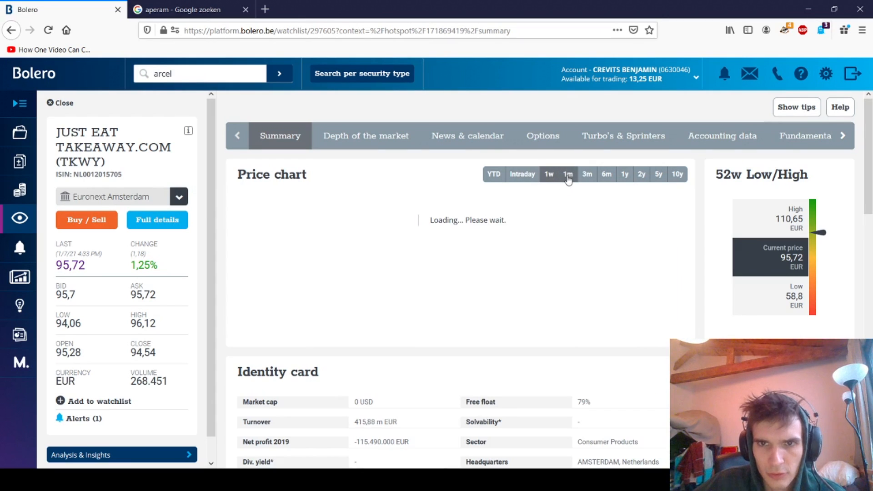
left_click(568, 174)
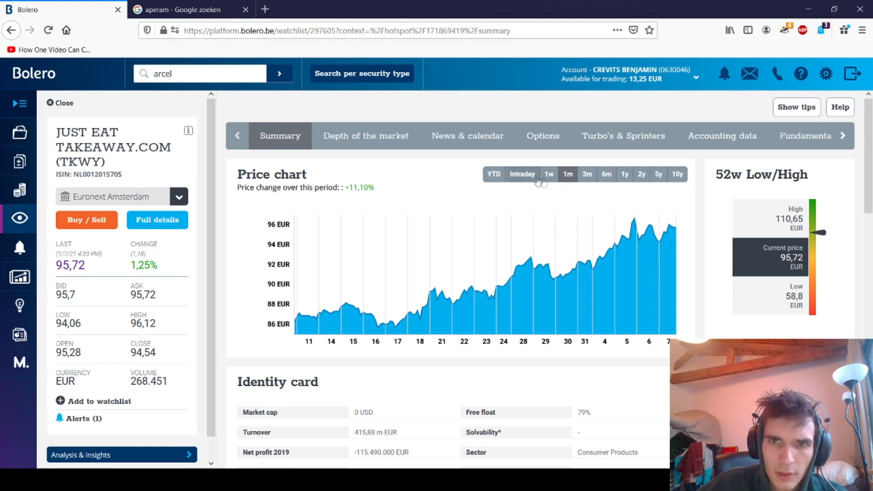
left_click(586, 173)
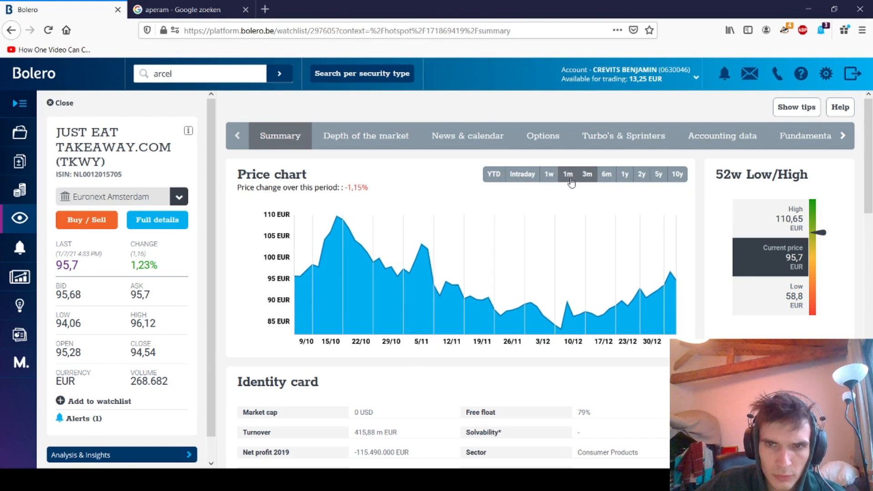
left_click(568, 174)
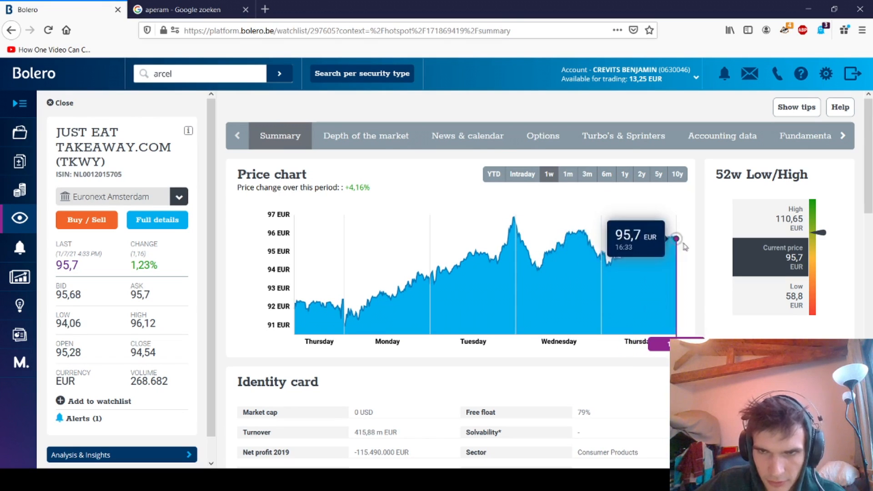
mouse_move(518, 192)
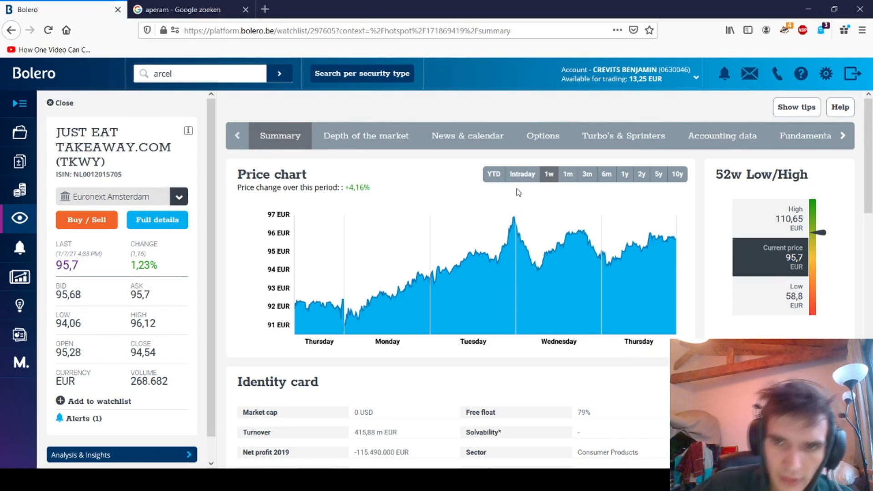